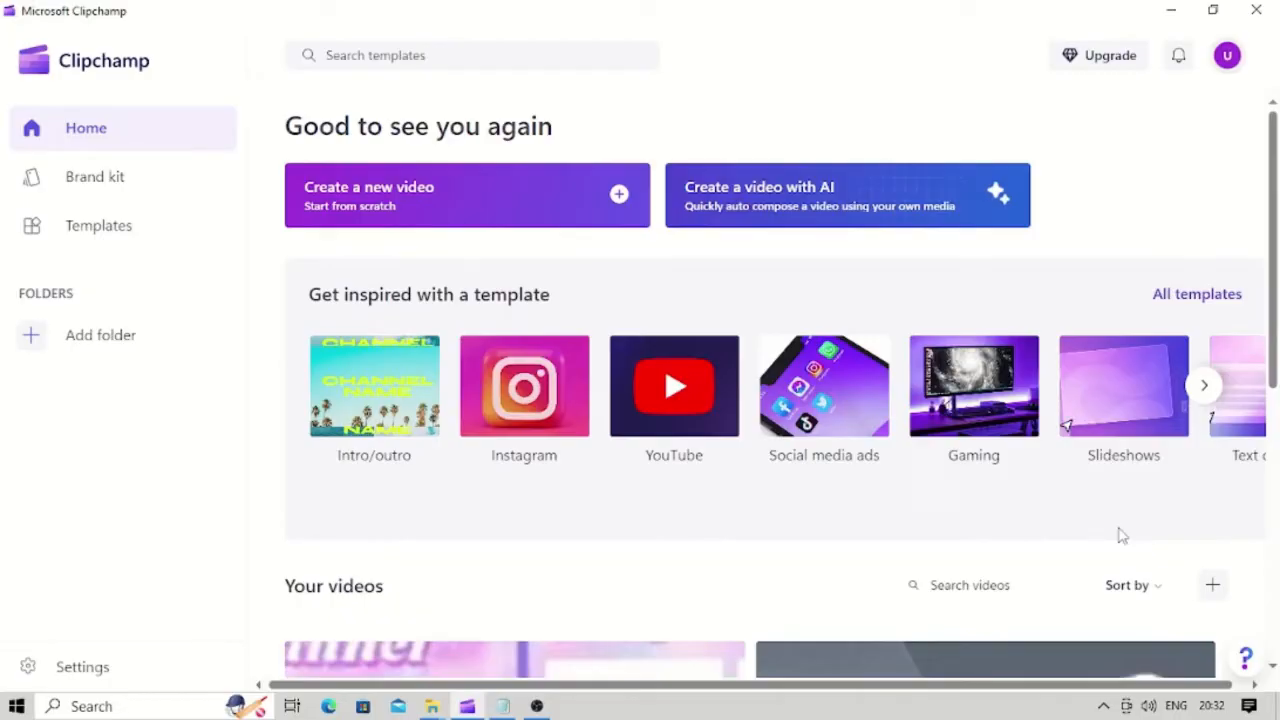
- Start a new blank video project from the Clipchamp home screen
{"action": "left_click", "coordinate": [466, 195]}
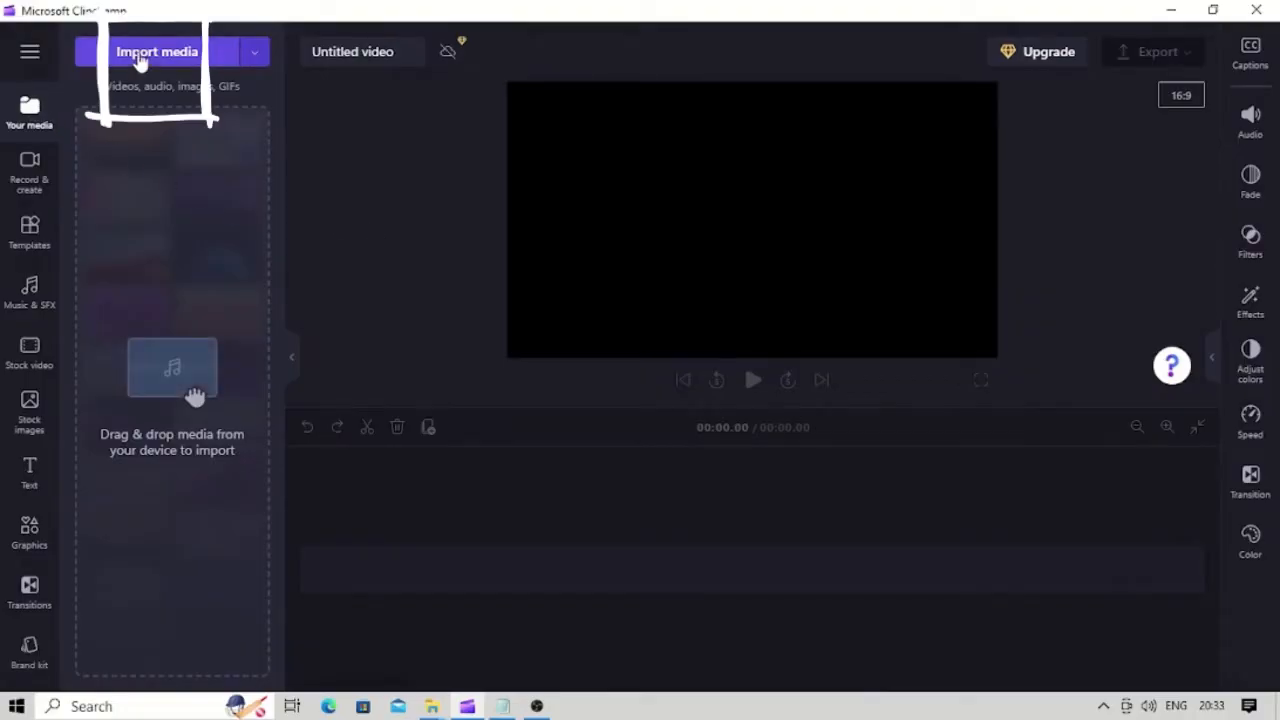
- Import Koolshooters.mp4 from the computer and place the clip onto the timeline
{"action": "left_click", "coordinate": [156, 51]}
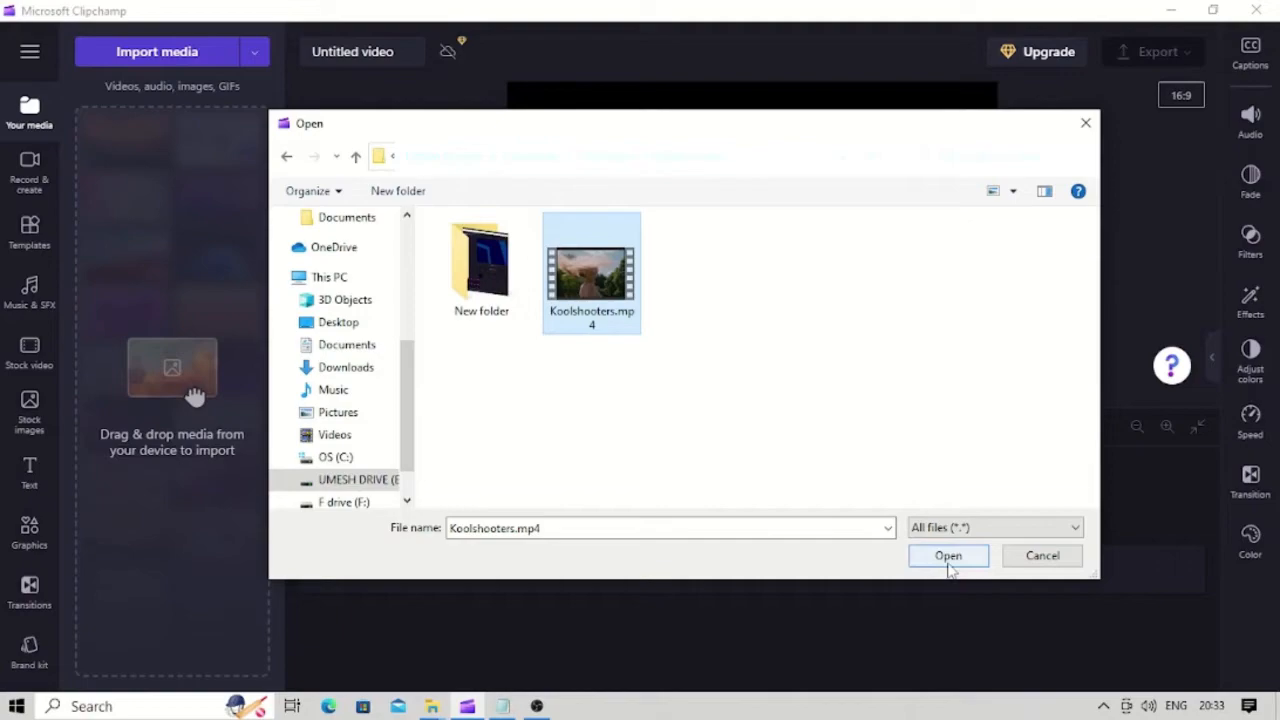
{"action": "left_click", "coordinate": [948, 555]}
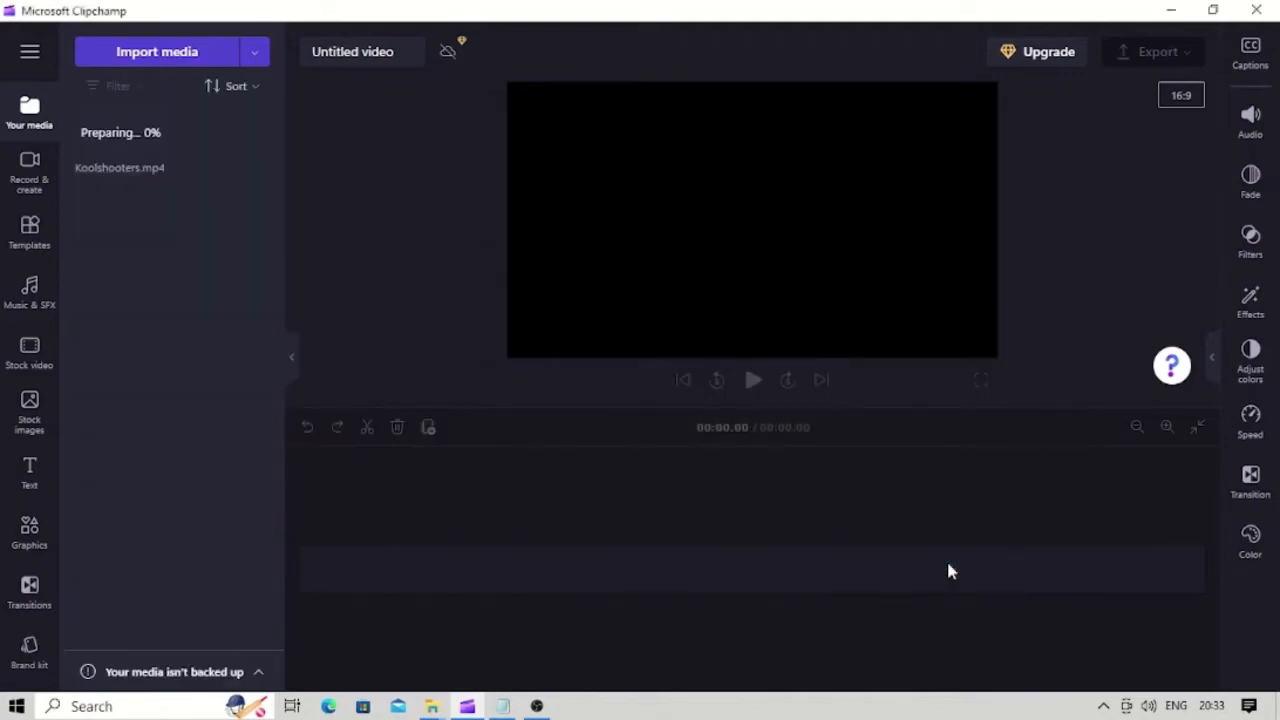
{"action": "left_click_drag", "start_coordinate": [120, 130], "coordinate": [775, 568]}
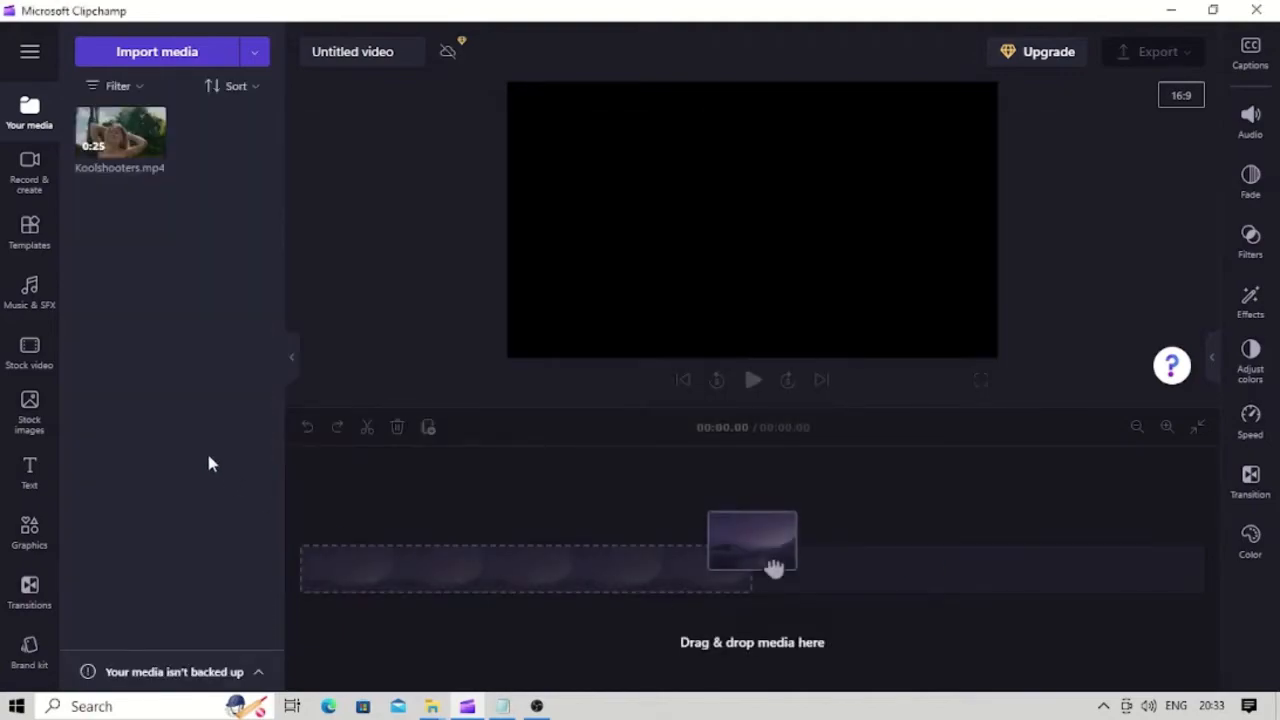
{"action": "mouse_move", "coordinate": [138, 222]}
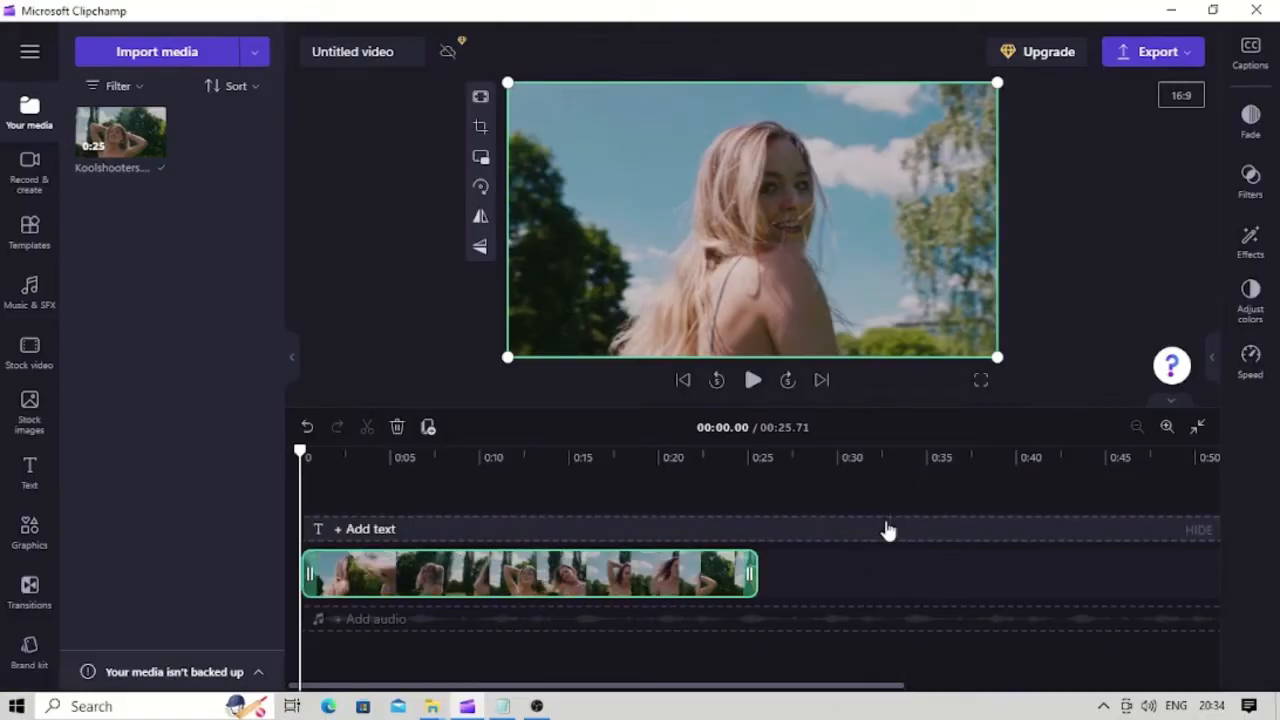
{"action": "mouse_move", "coordinate": [1181, 95]}
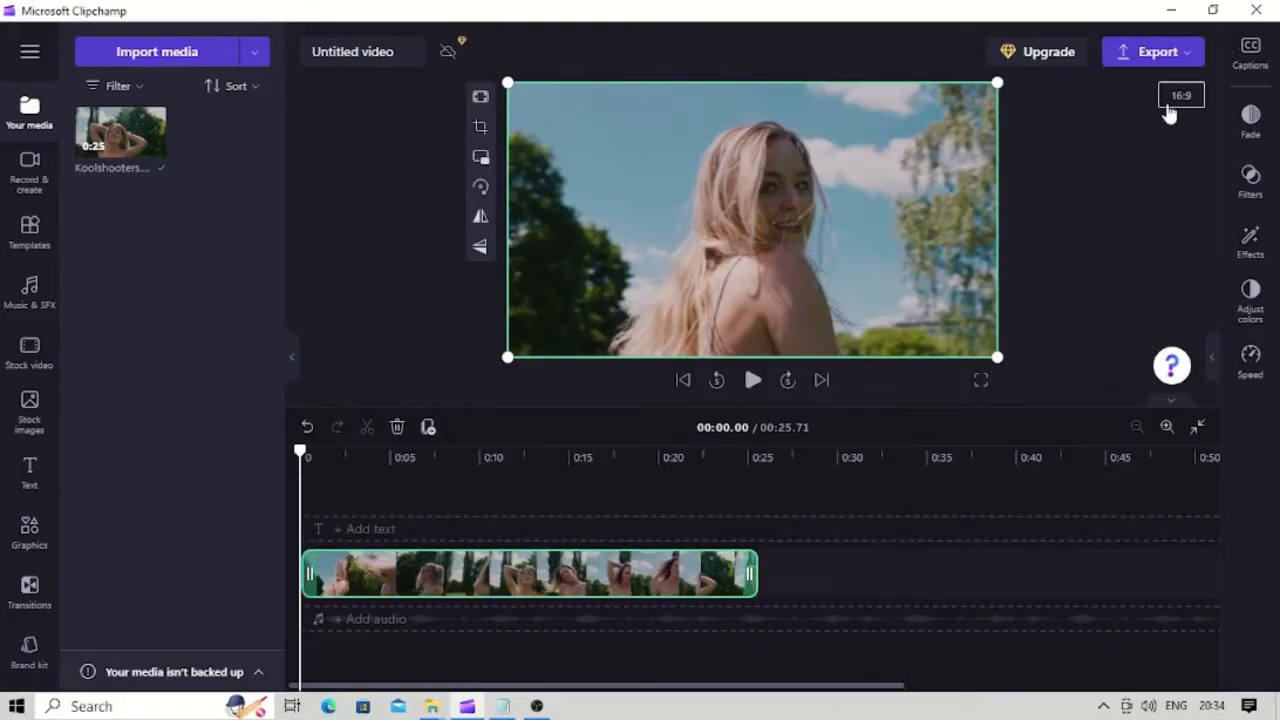
- Preview the 9:16, 1:1, 4:5 and 2:3 frame presets, then set the frame to cinematic 21:9
{"action": "left_click", "coordinate": [1181, 95]}
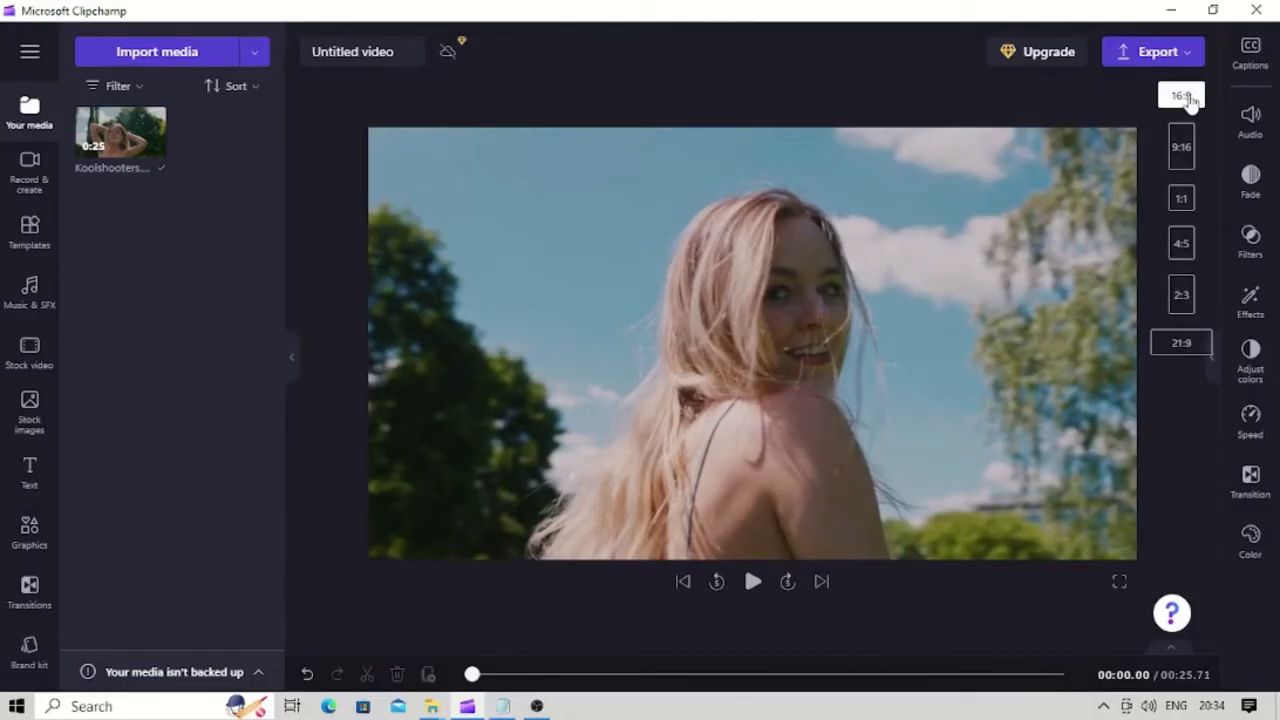
{"action": "left_click", "coordinate": [1181, 146]}
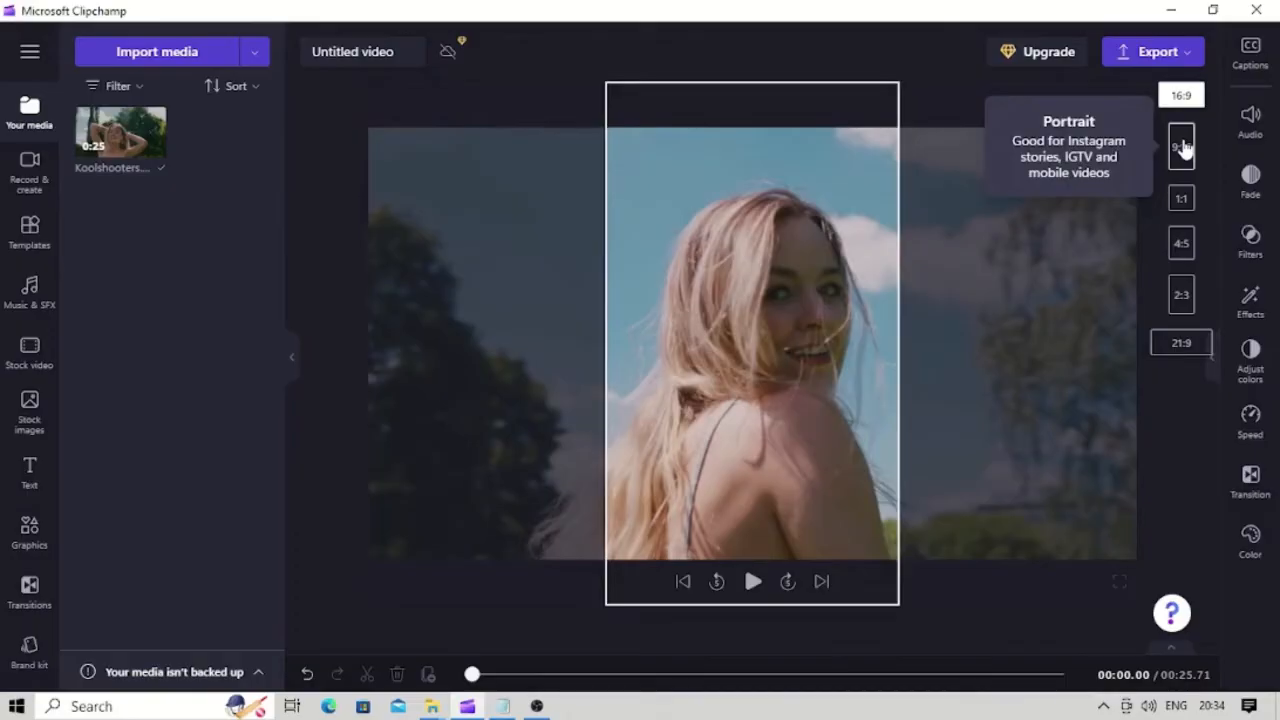
{"action": "left_click", "coordinate": [1181, 197]}
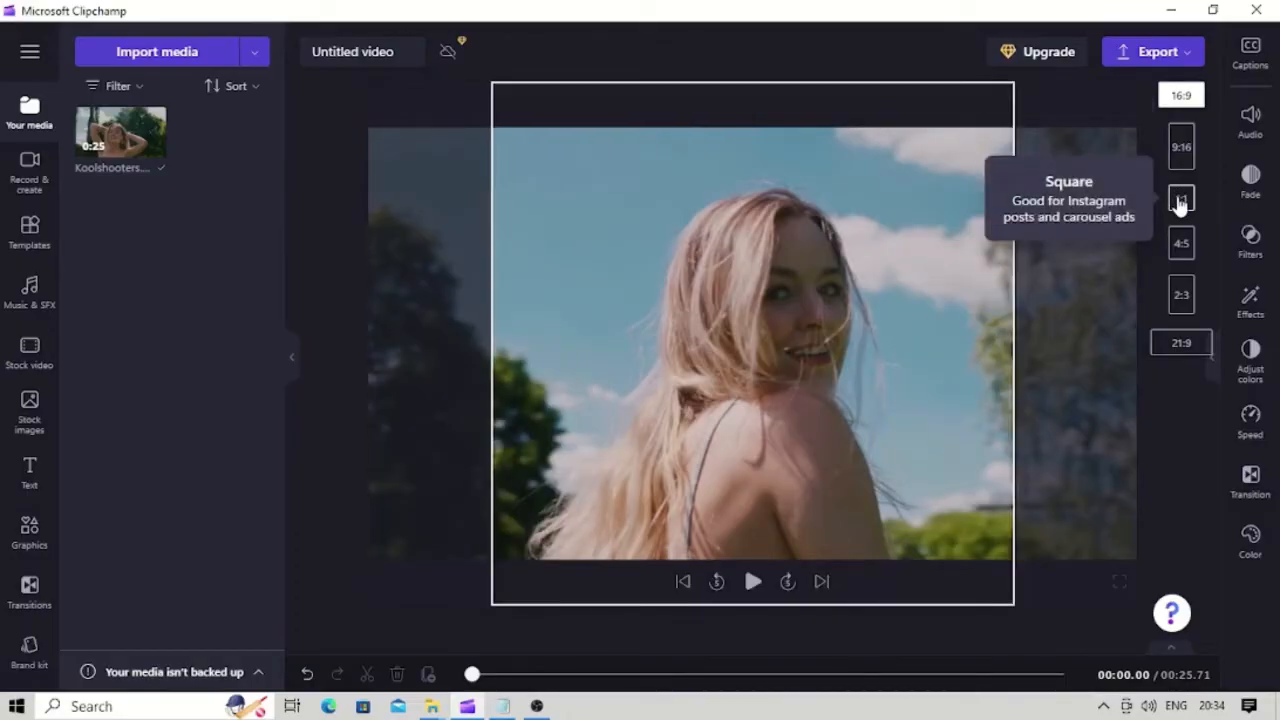
{"action": "left_click", "coordinate": [1181, 197]}
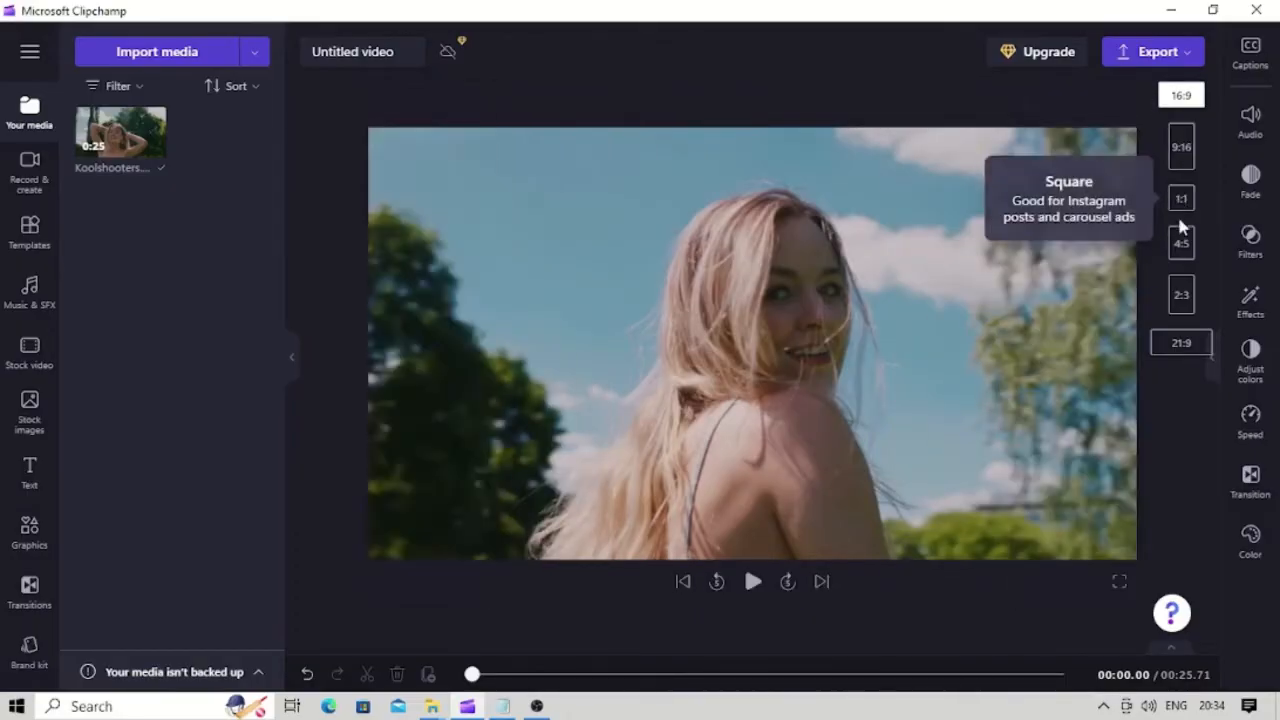
{"action": "left_click", "coordinate": [1181, 245]}
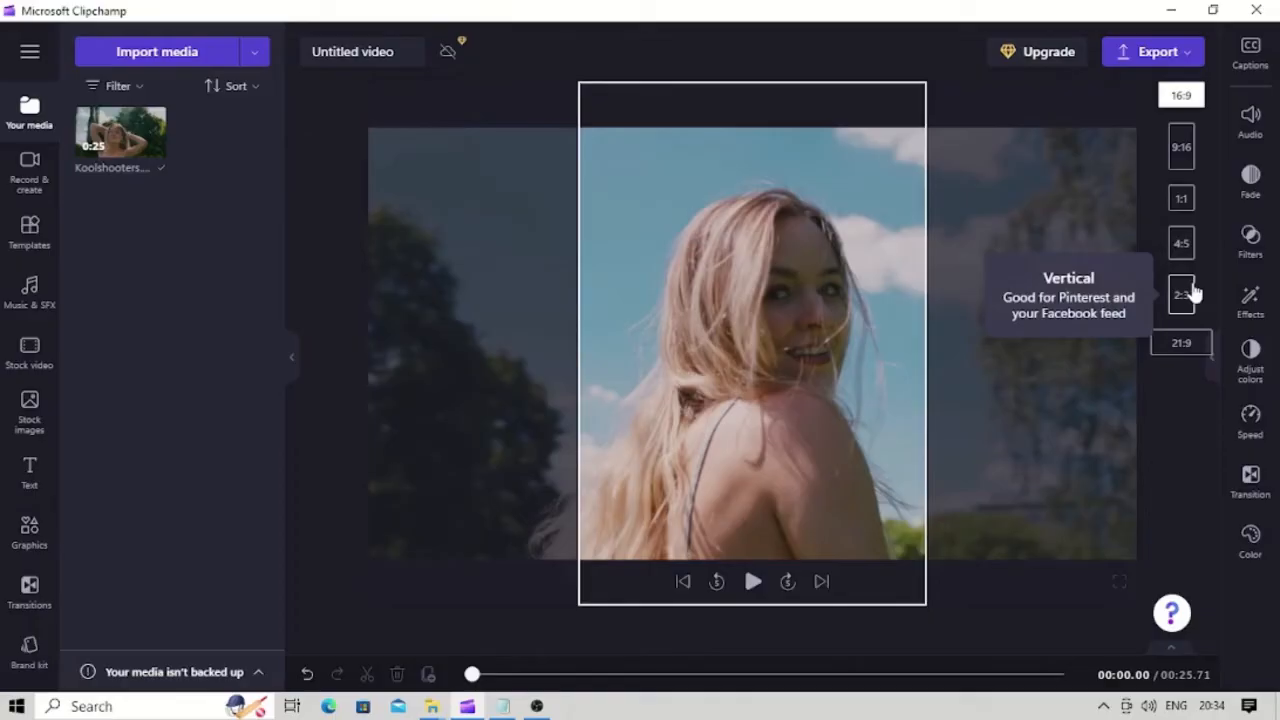
{"action": "left_click", "coordinate": [1181, 343]}
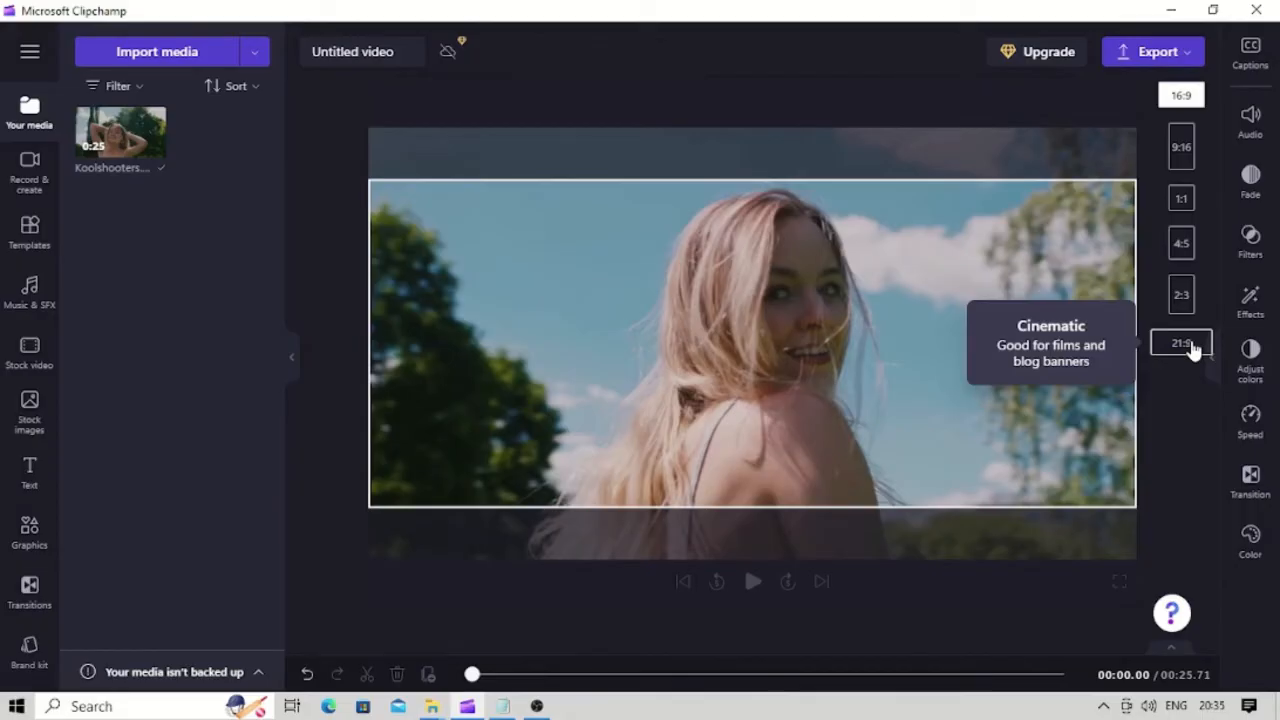
{"action": "left_click", "coordinate": [1181, 343]}
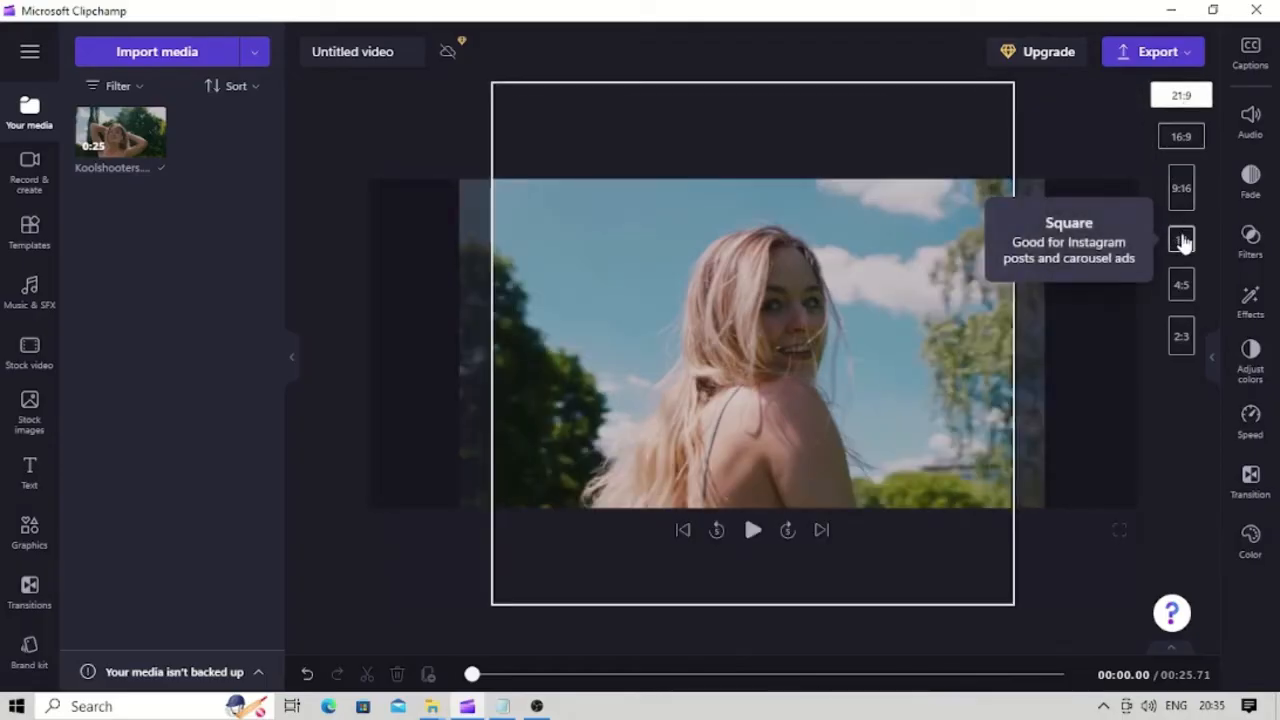
- Switch the frame to square 1:1, letterboxing the clip, and select the clip in the preview
{"action": "left_click", "coordinate": [1181, 239]}
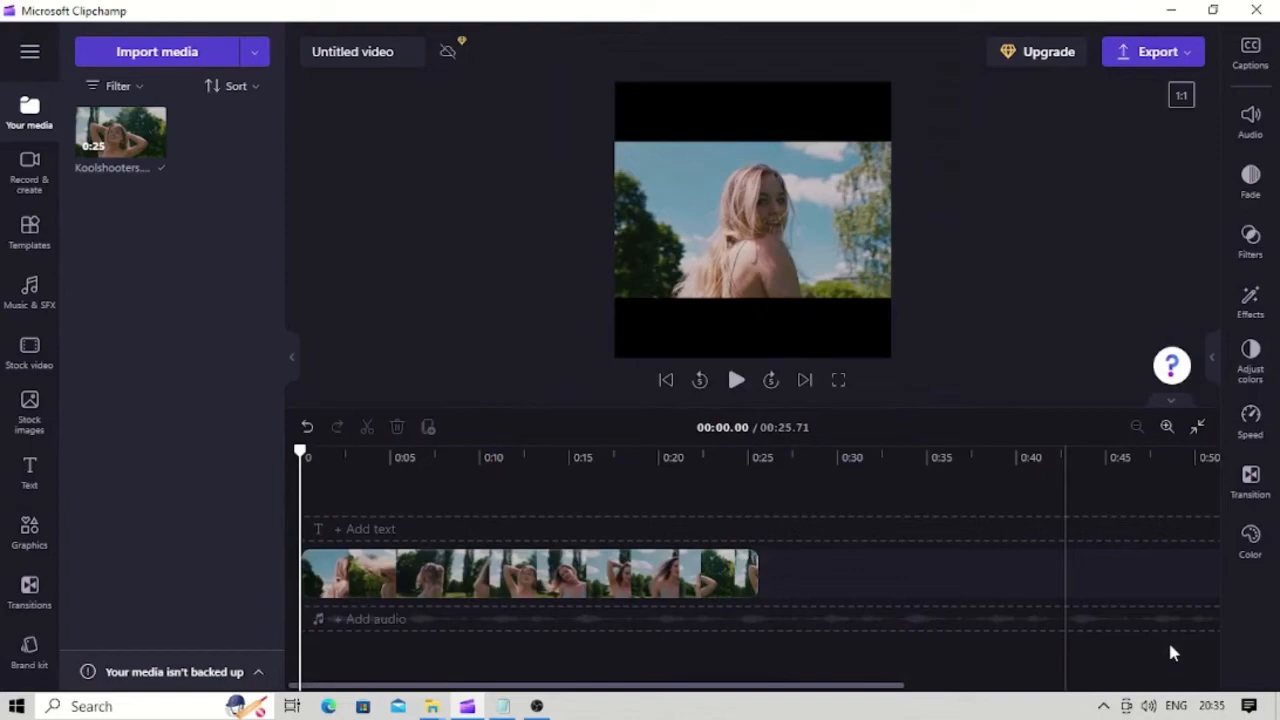
{"action": "mouse_move", "coordinate": [1020, 297]}
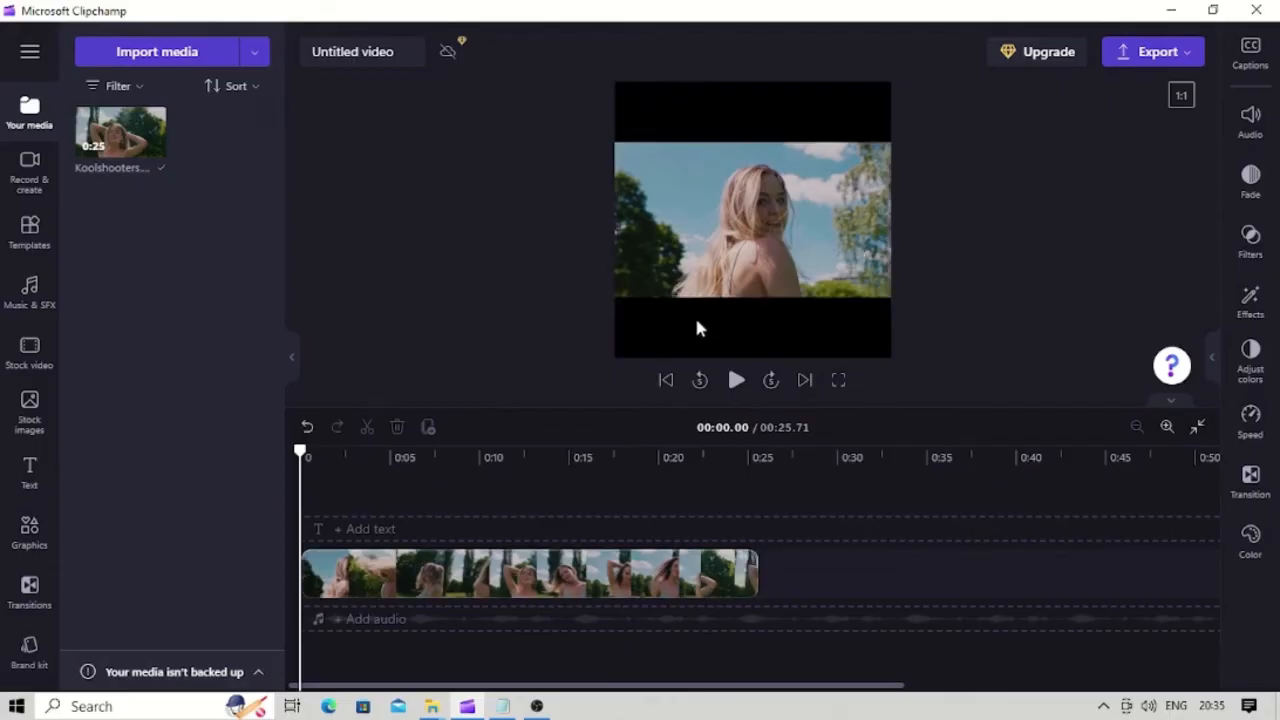
{"action": "left_click", "coordinate": [530, 573]}
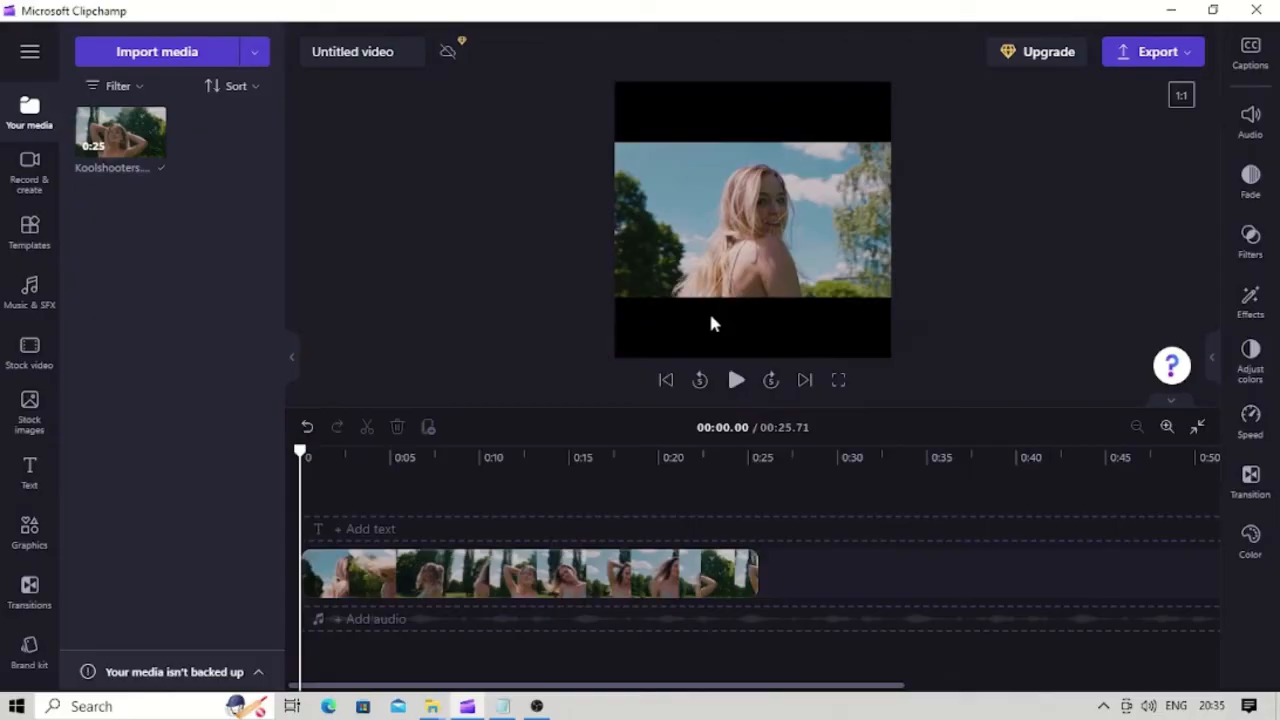
{"action": "left_click", "coordinate": [530, 573]}
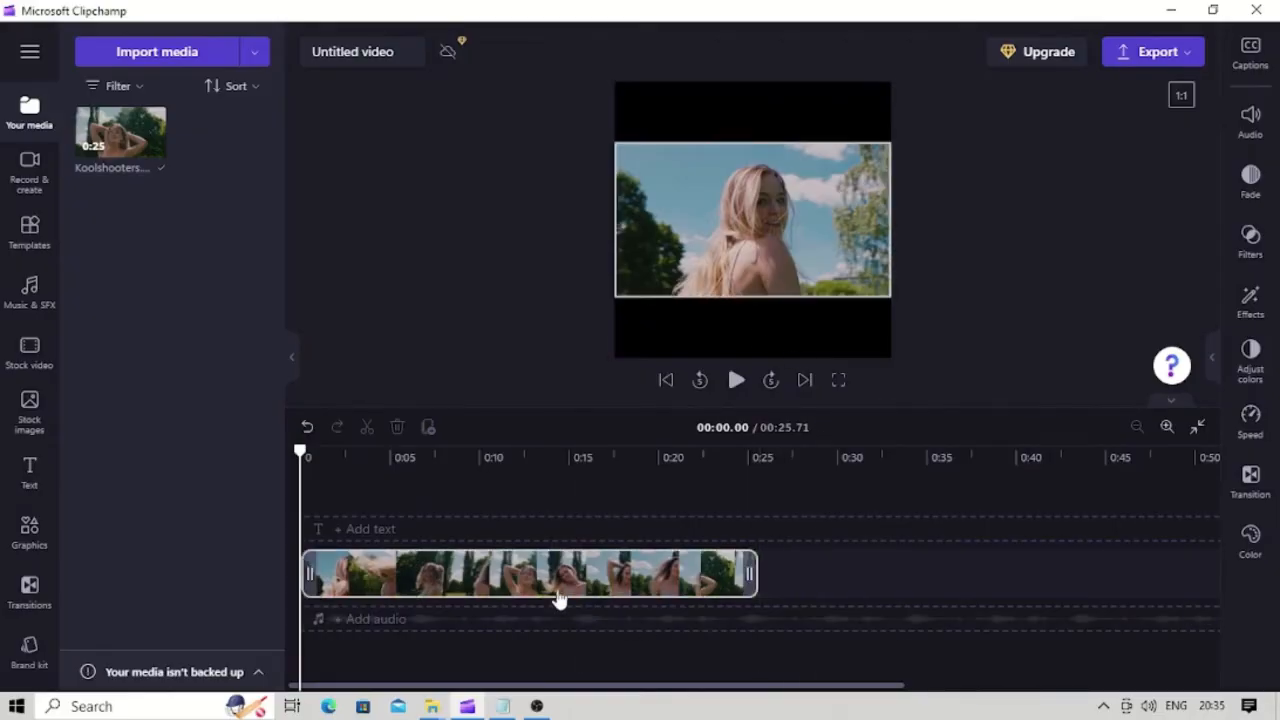
- Fill the square frame with the clip and shift it so the woman's face is centred
{"action": "left_click", "coordinate": [545, 573]}
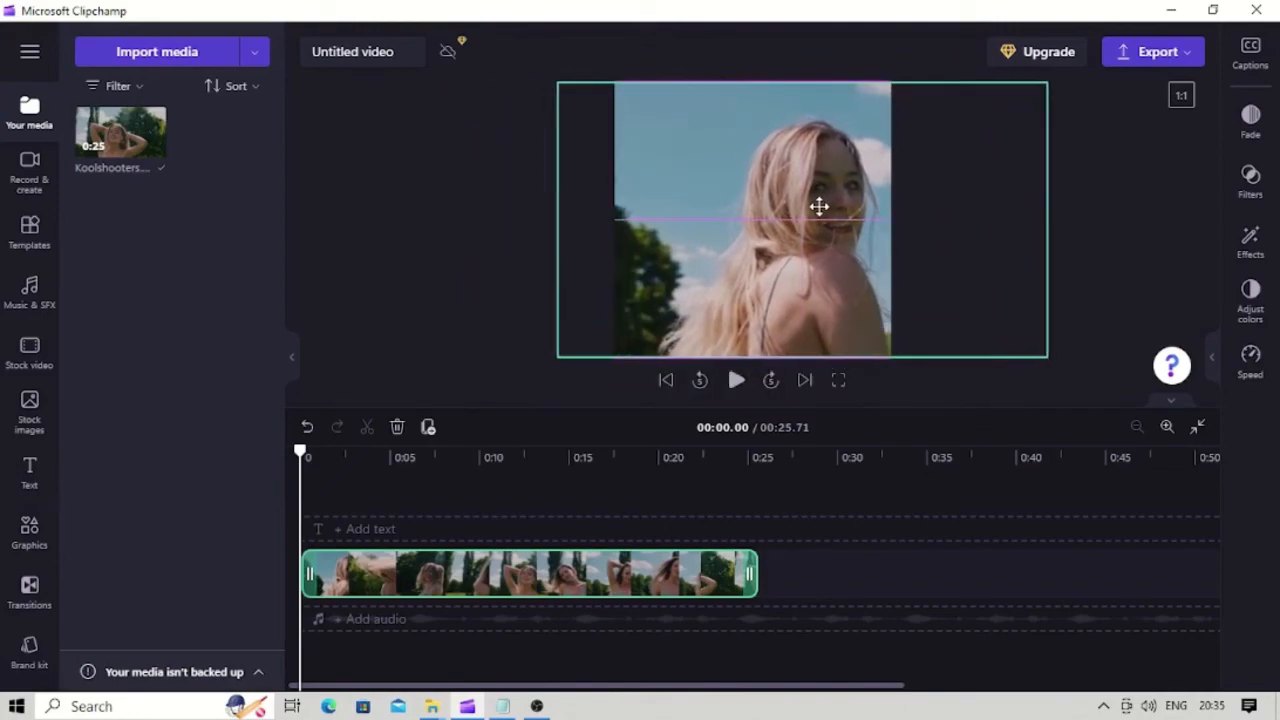
{"action": "left_click", "coordinate": [800, 220]}
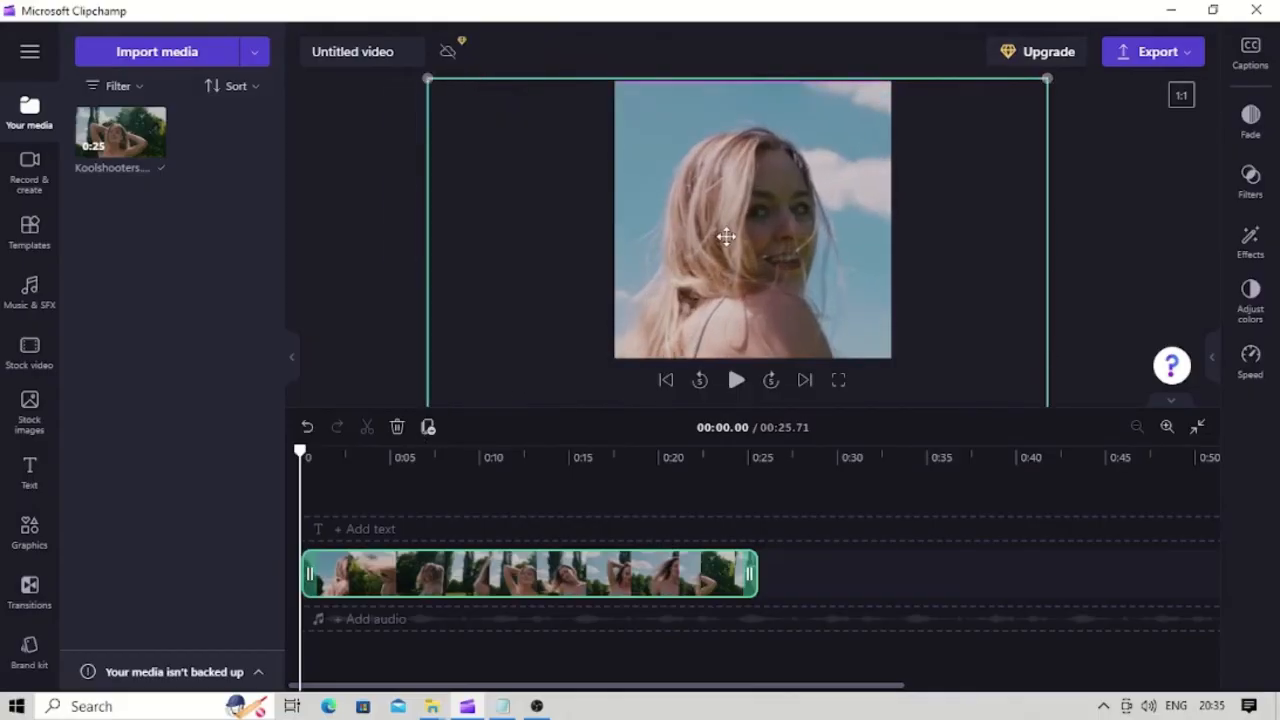
{"action": "left_click", "coordinate": [752, 220]}
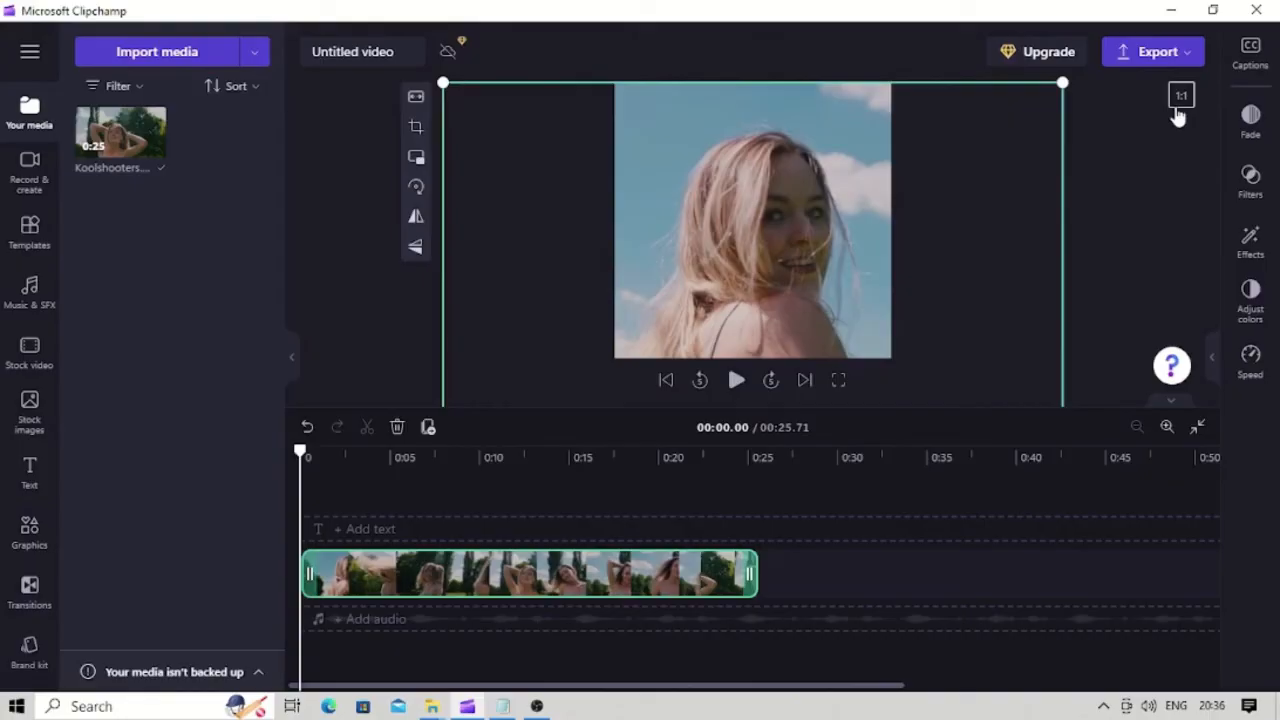
{"action": "left_click", "coordinate": [1180, 95]}
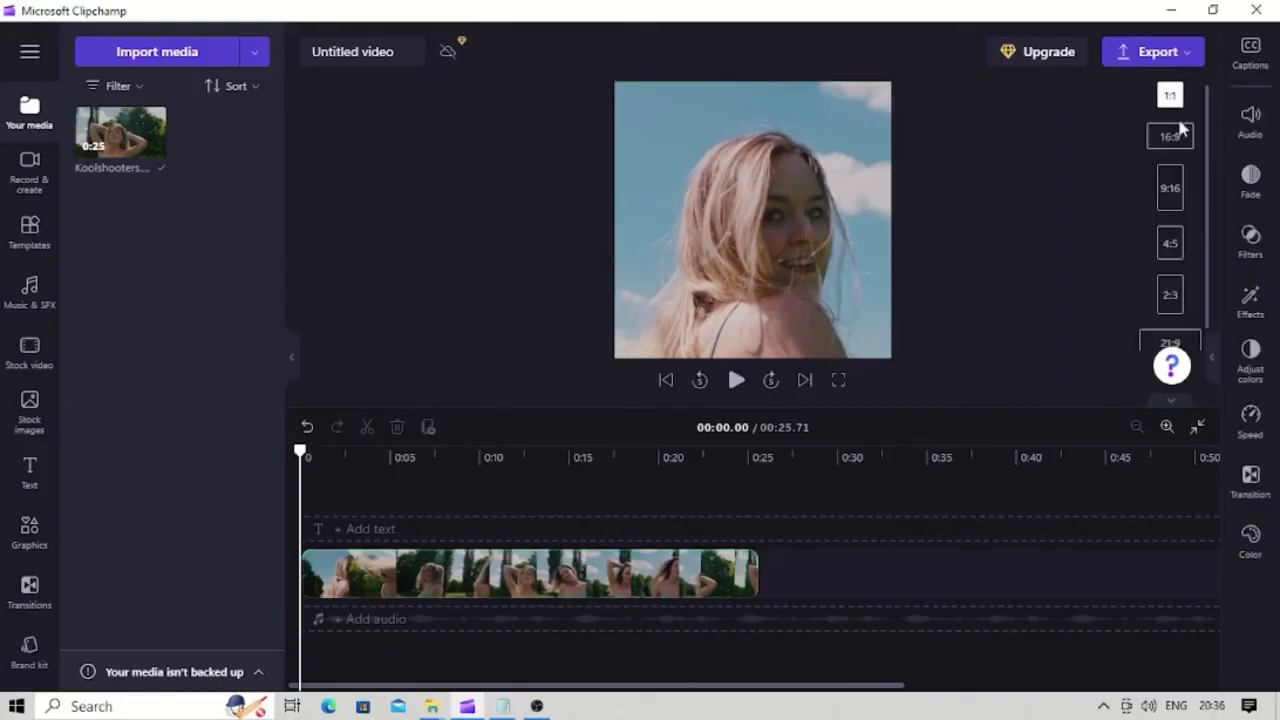
- Change the frame to the portrait 4:5 preset with the clip still filling it
{"action": "left_click", "coordinate": [1169, 243]}
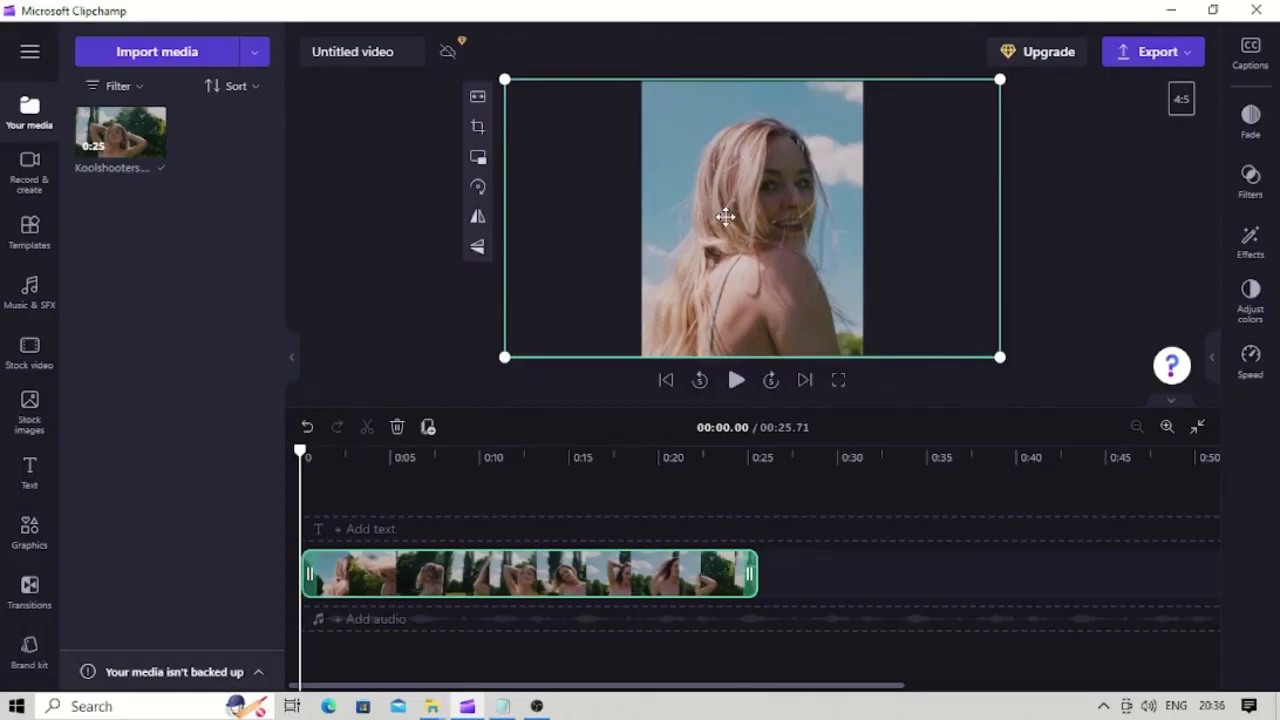
{"action": "mouse_move", "coordinate": [1190, 65]}
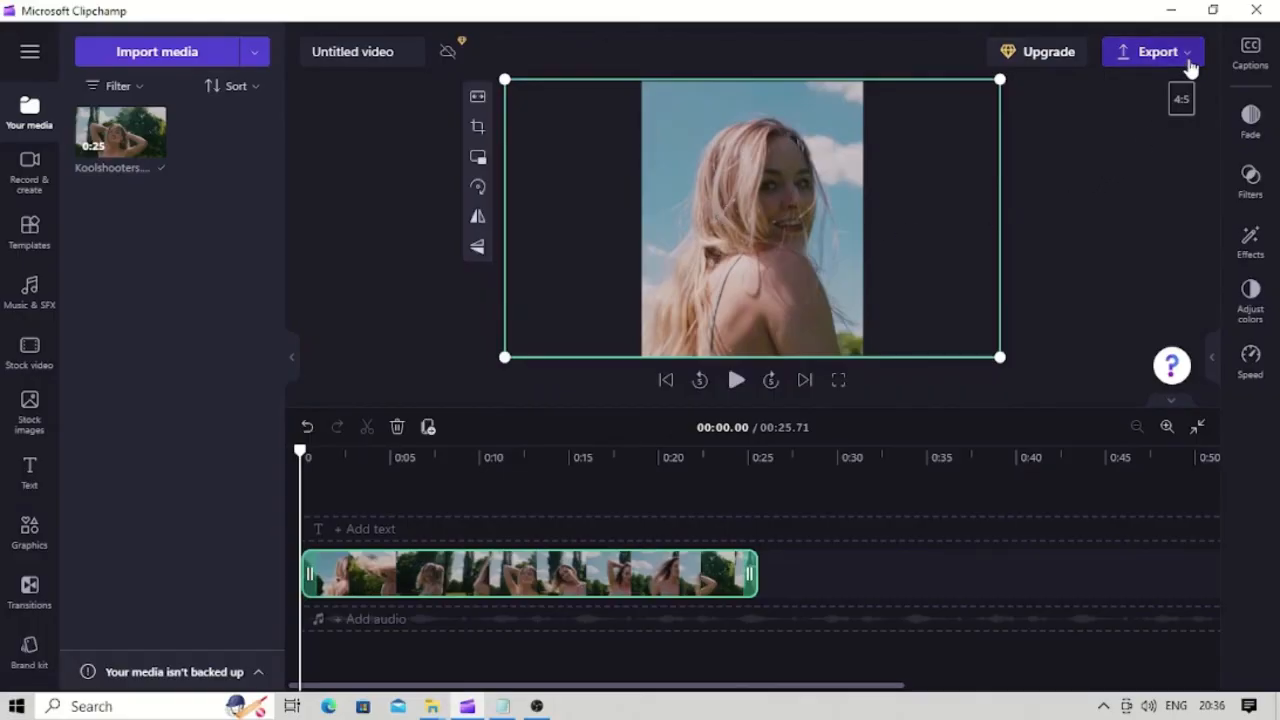
- Bring up the export quality menu offering 480p through 4K and GIF
{"action": "left_click", "coordinate": [1152, 51]}
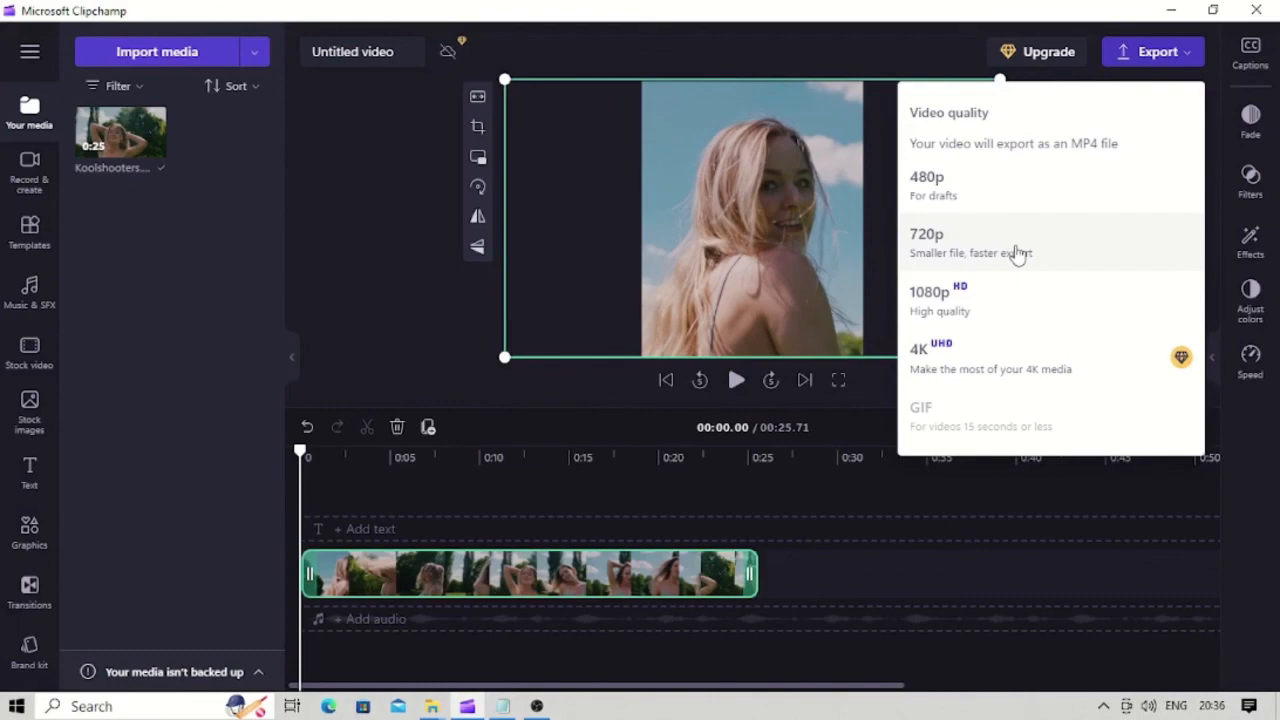
{"action": "mouse_move", "coordinate": [922, 52]}
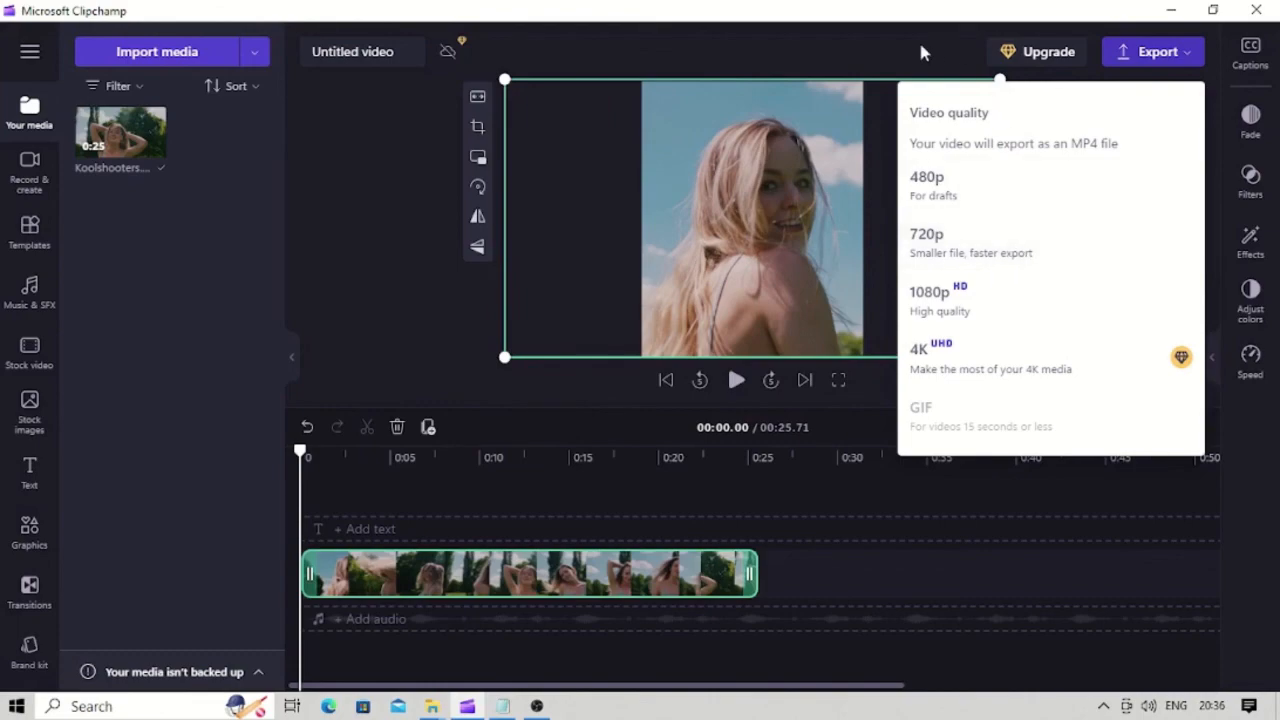